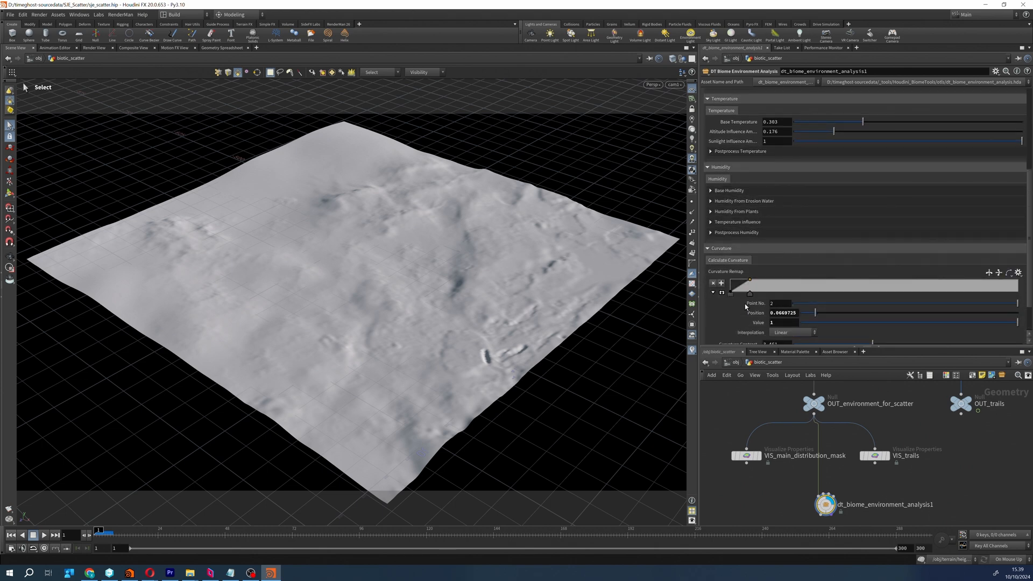
Display meadowgrass_geo, ryegrass_geo and standard_grass_trails_geo in turn across the terrain.
left_click(744, 107)
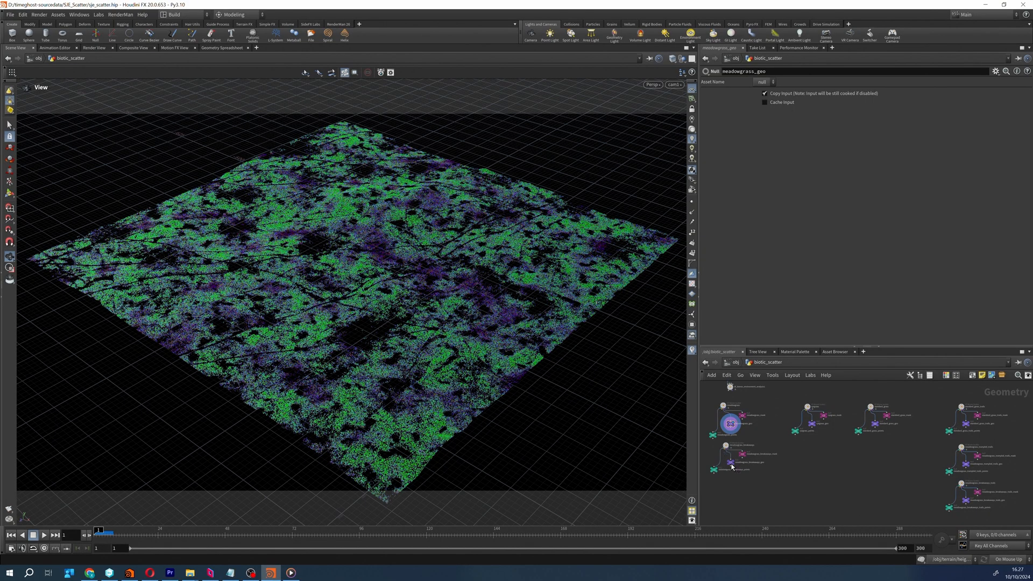
left_click(811, 424)
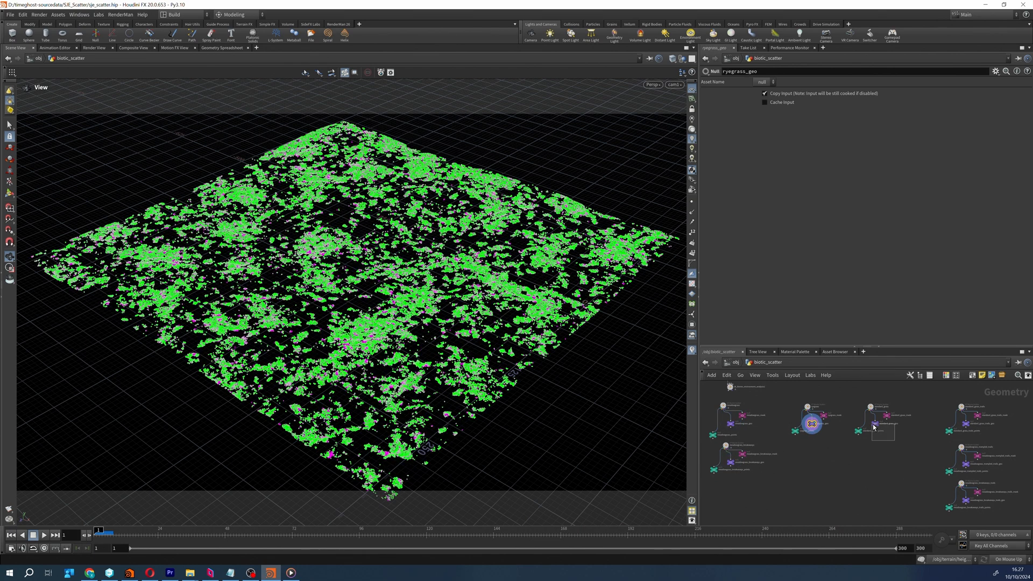
left_click(966, 424)
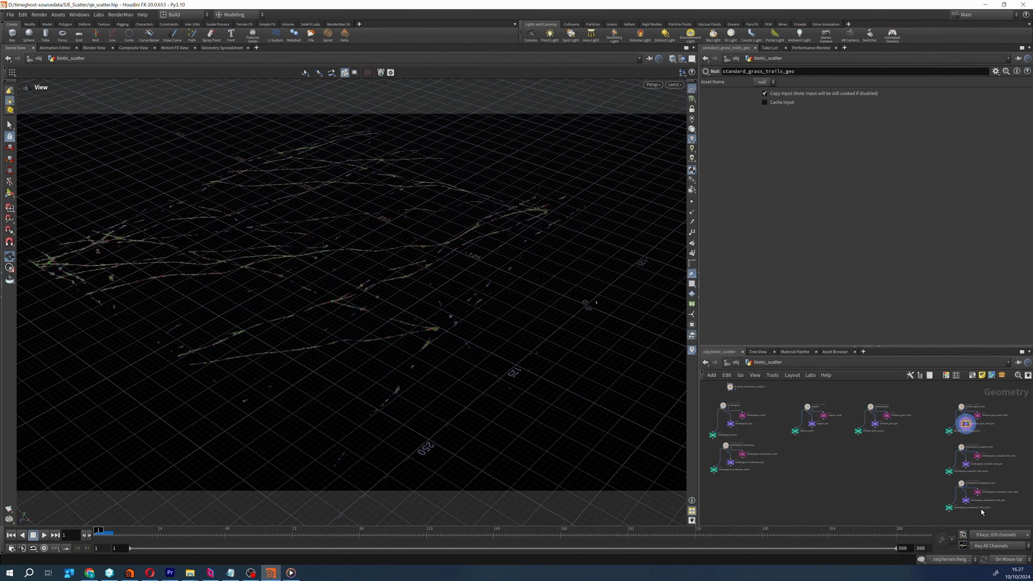
left_click(964, 463)
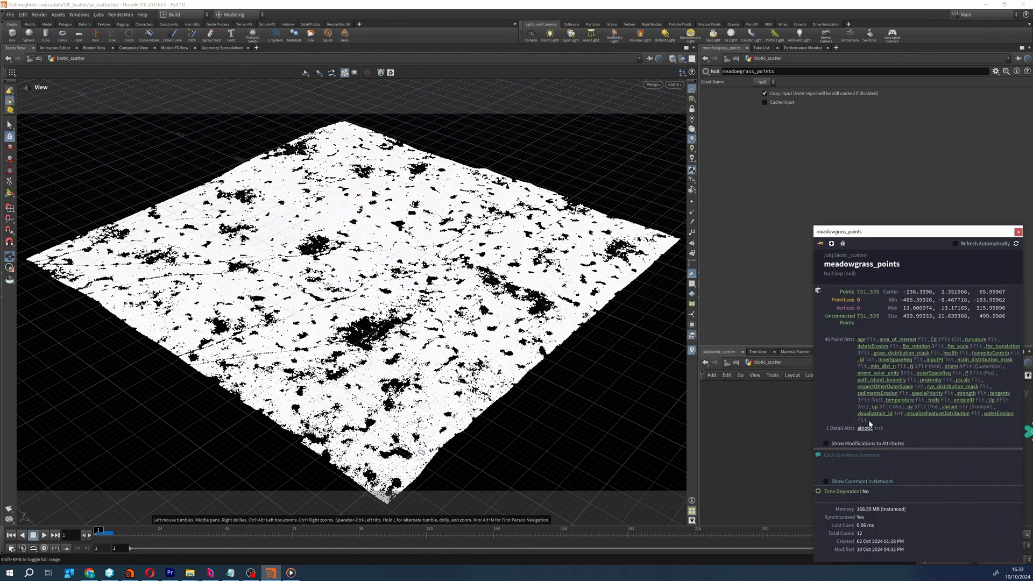
Inspect merge_all_points totals and show dt_biome_export_point_cache's attribute and property name lists.
left_click(1018, 231)
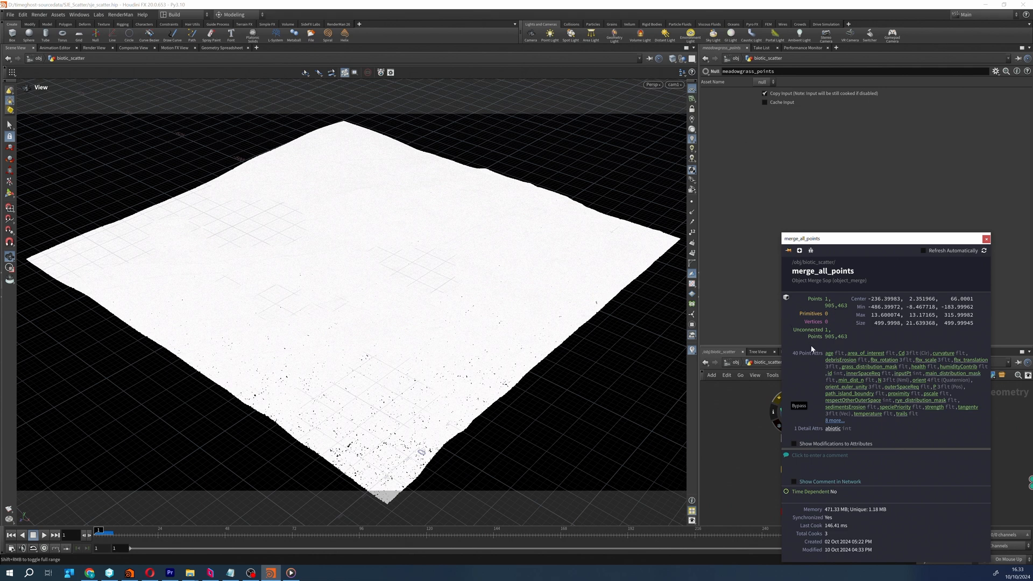
left_click(987, 239)
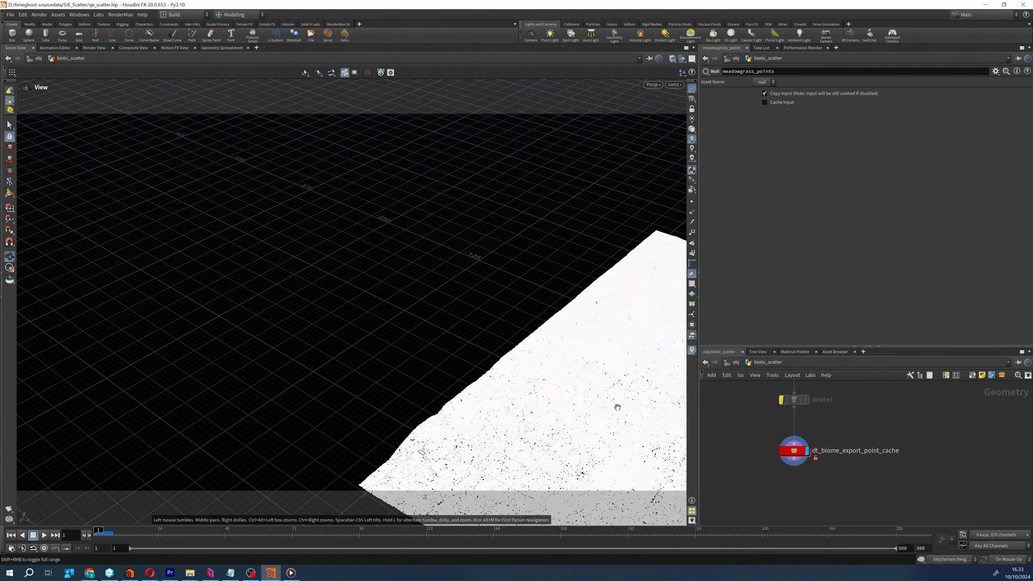
left_click(793, 450)
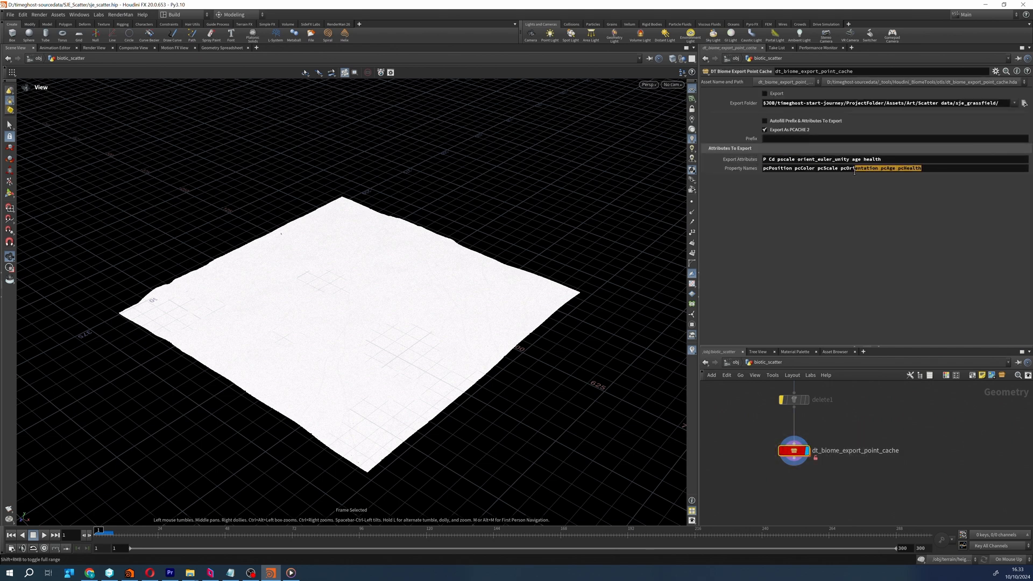
double_click(793, 450)
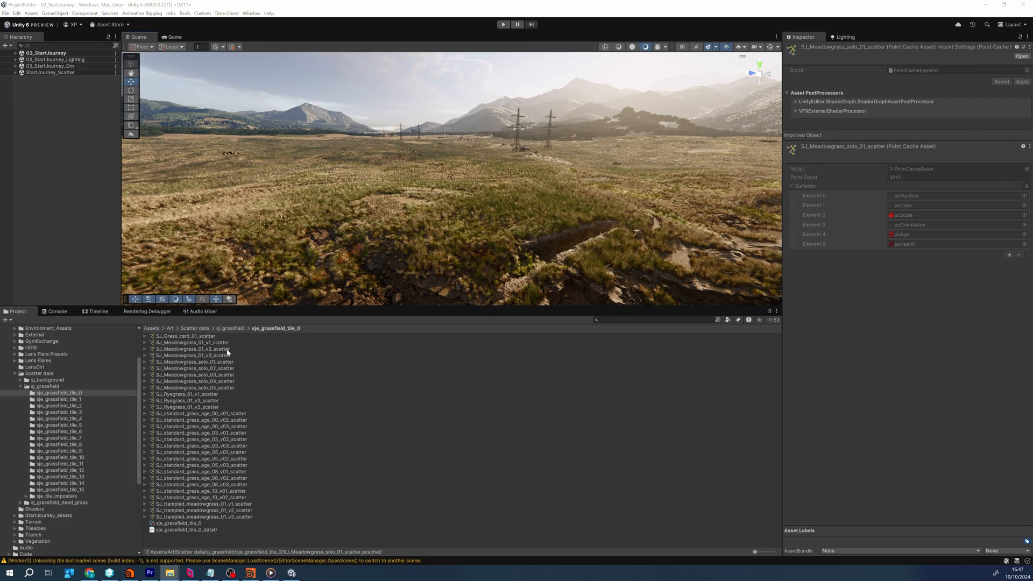
Inspect Meadowgrass_01_v1 and Meadowgrass_solo_04 caches and preview the solo_04 pcHealth texture.
left_click(192, 343)
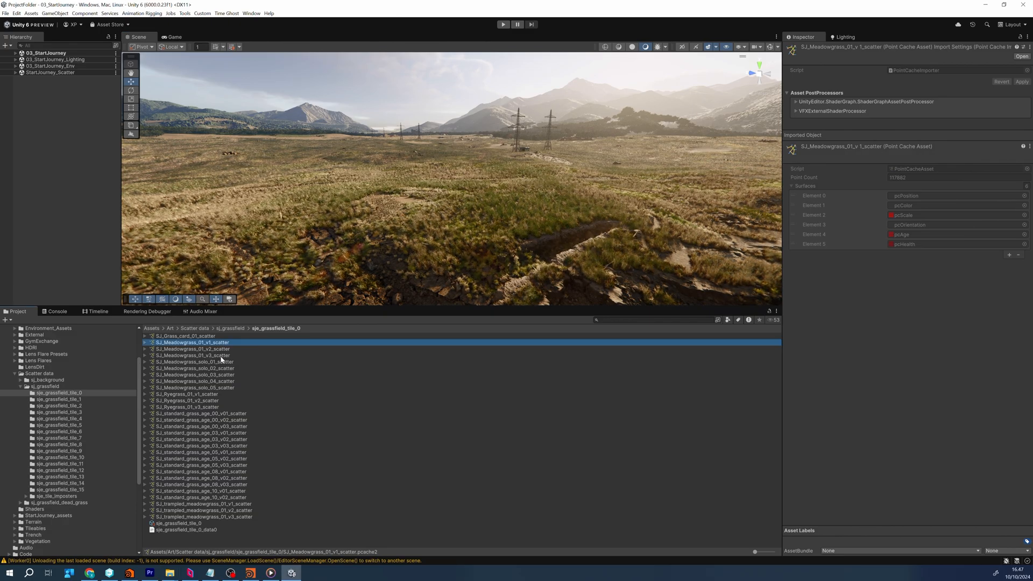
left_click(194, 381)
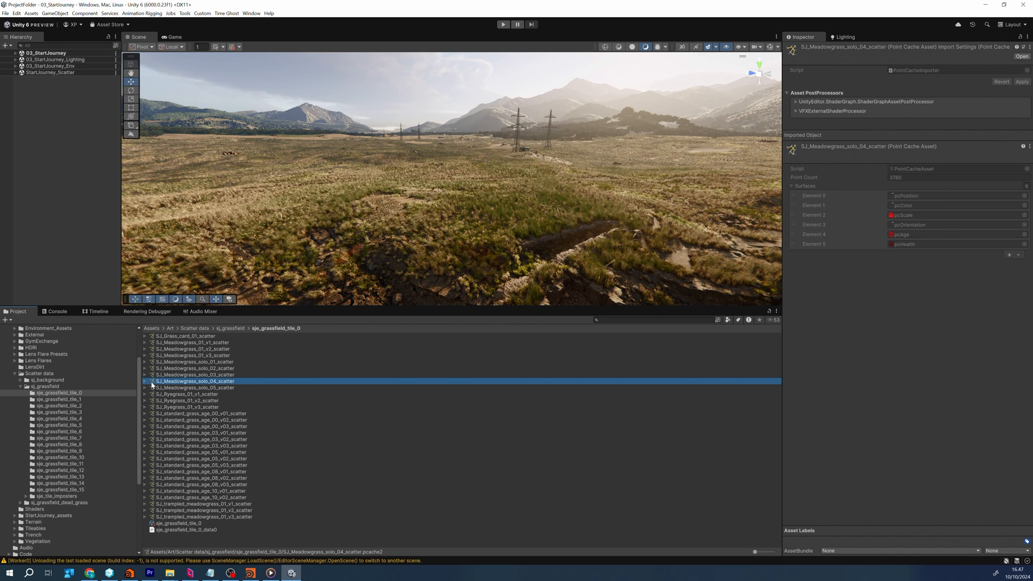
left_click(145, 381)
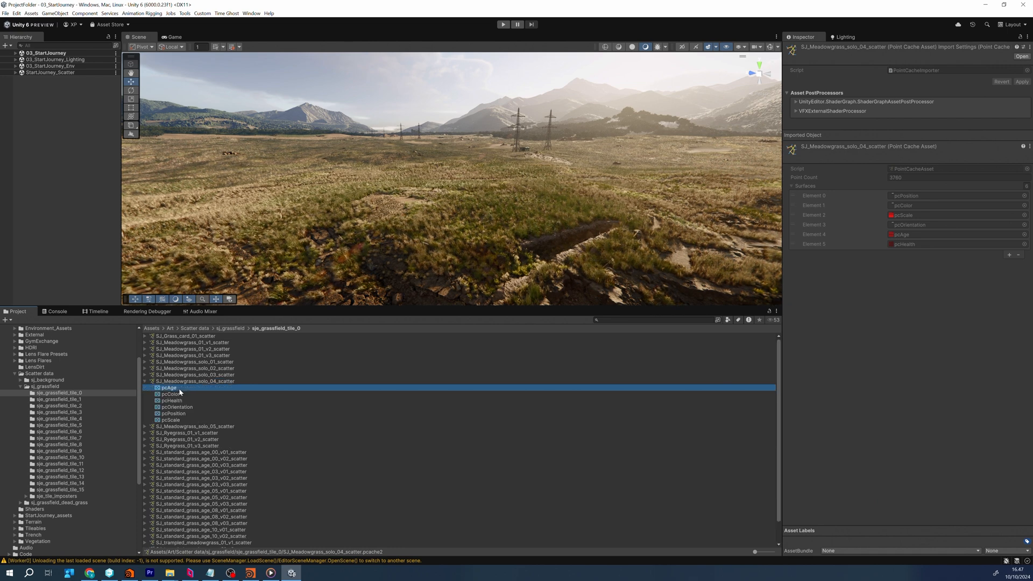
left_click(171, 400)
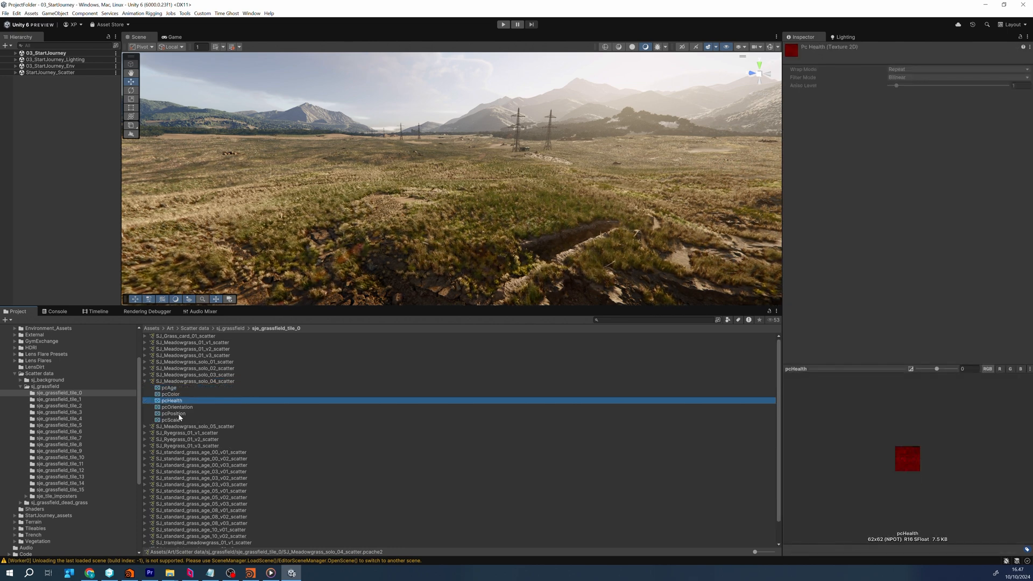
left_click(194, 381)
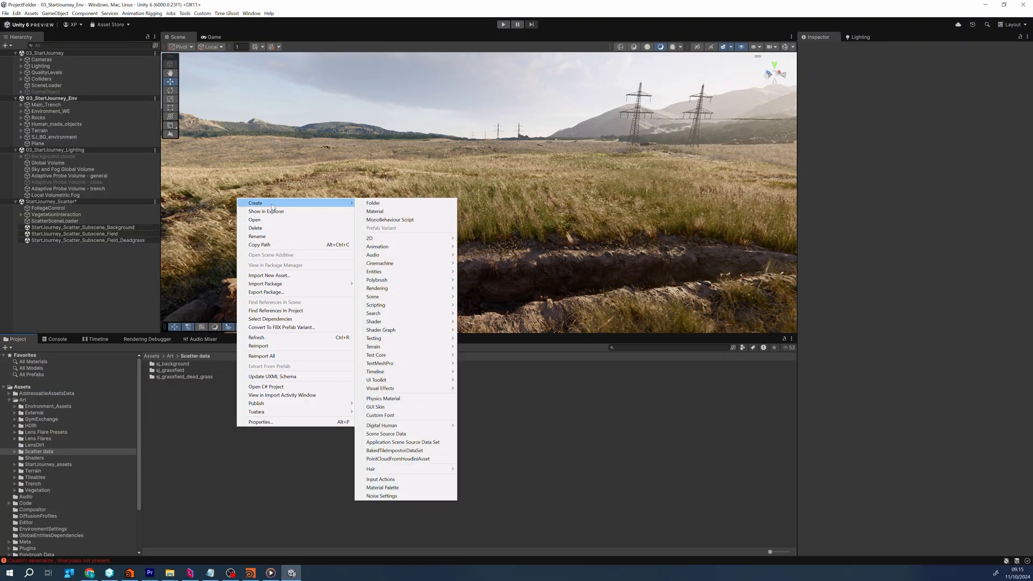
Create a PointCloudFromHoudiniAsset and fill its Point Caches with all 29 grass scatter caches.
left_click(399, 459)
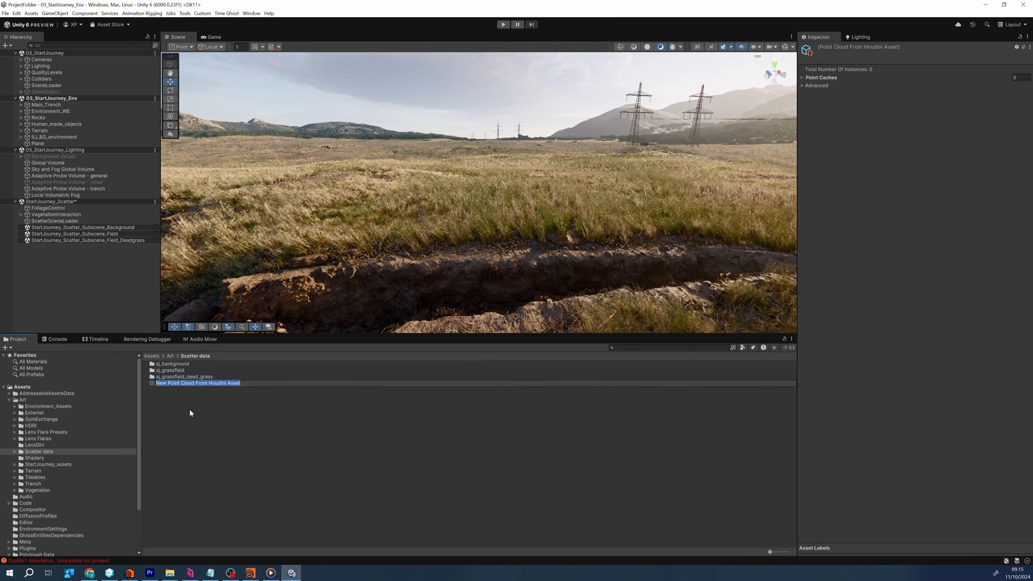
key("Return")
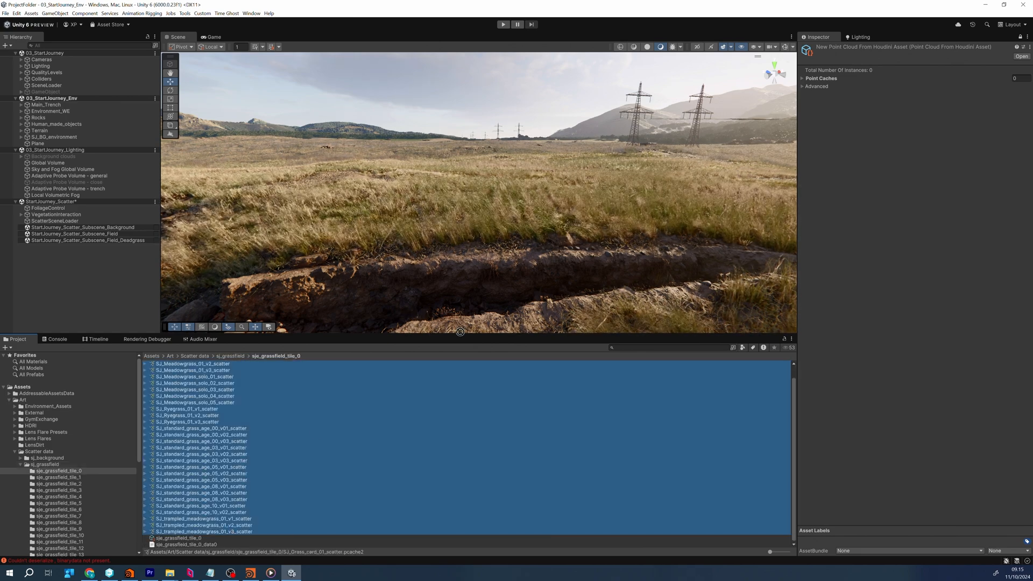
left_click(803, 78)
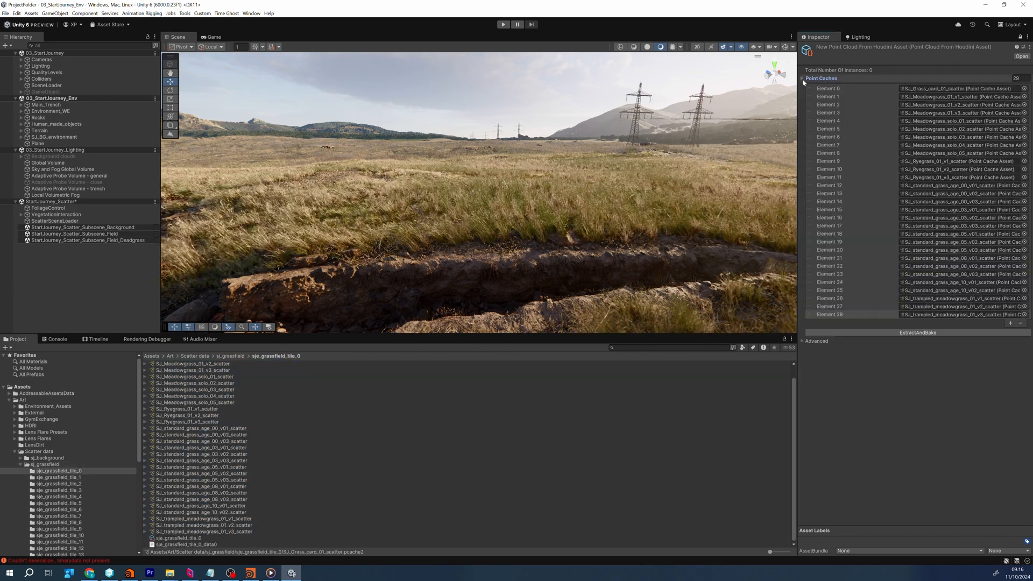
ExtractAndBake the caches into grass instances and review the generated prefabs under Advanced.
left_click(917, 333)
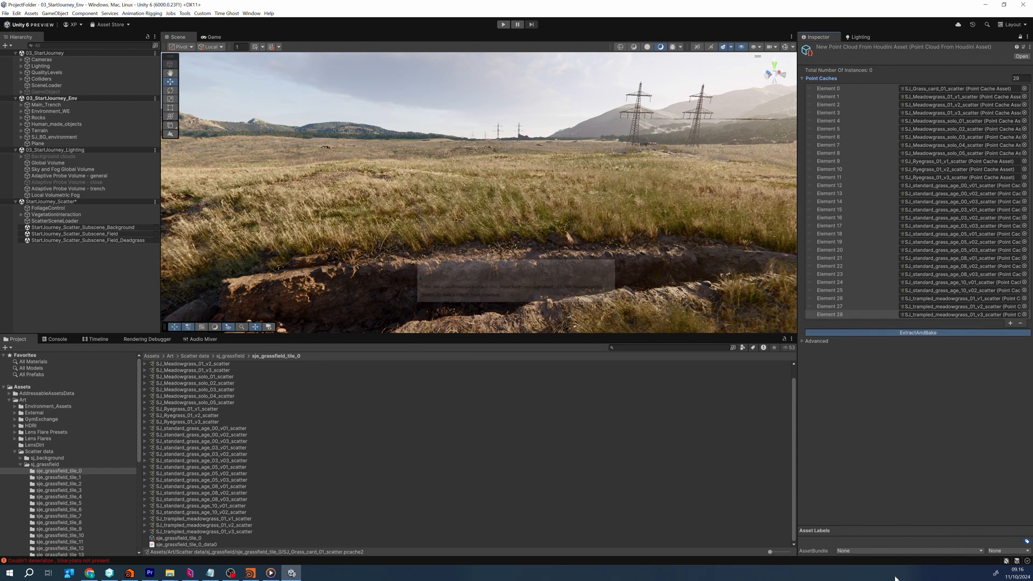
left_click(917, 333)
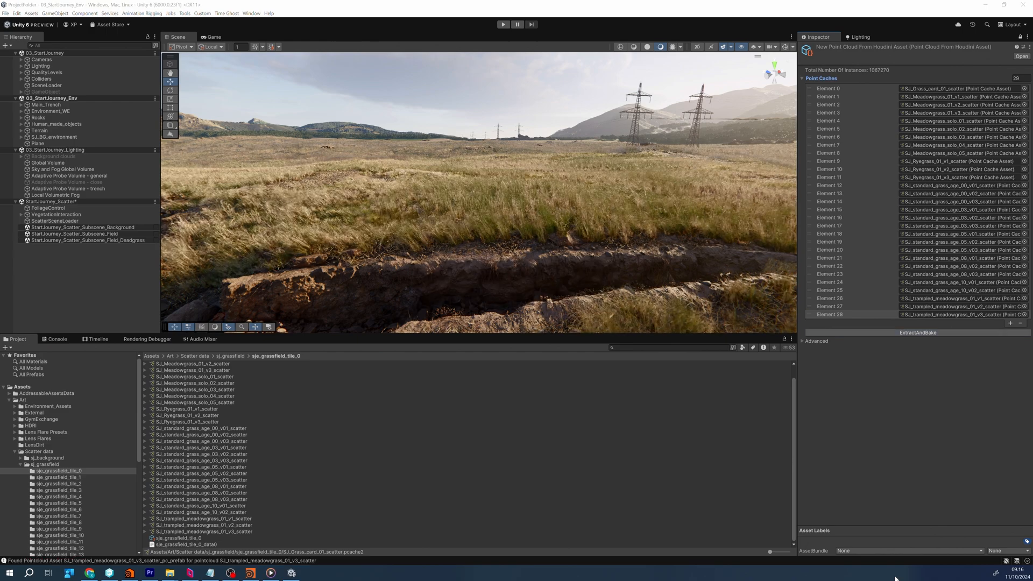
left_click(815, 341)
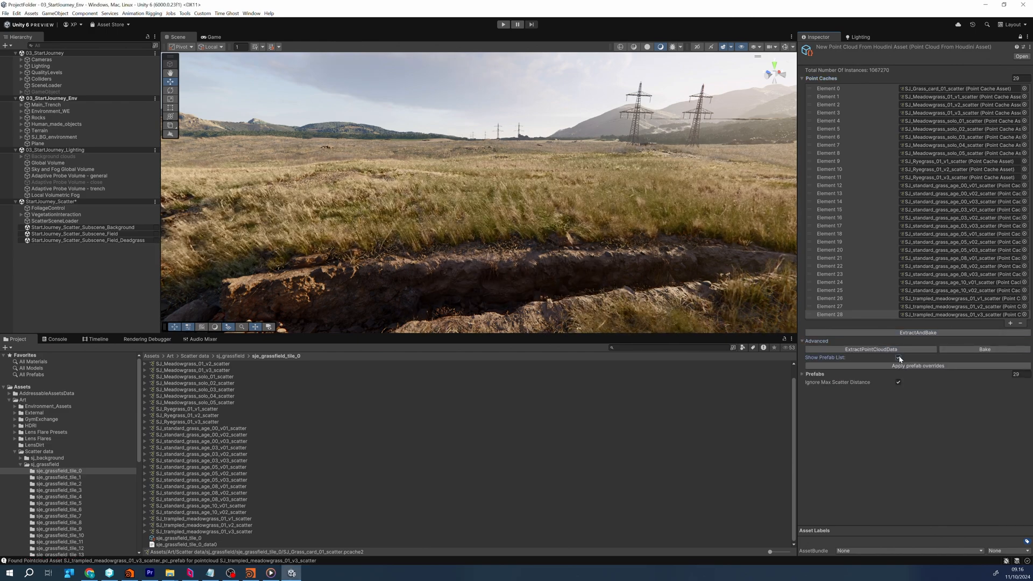
scroll("down", 3)
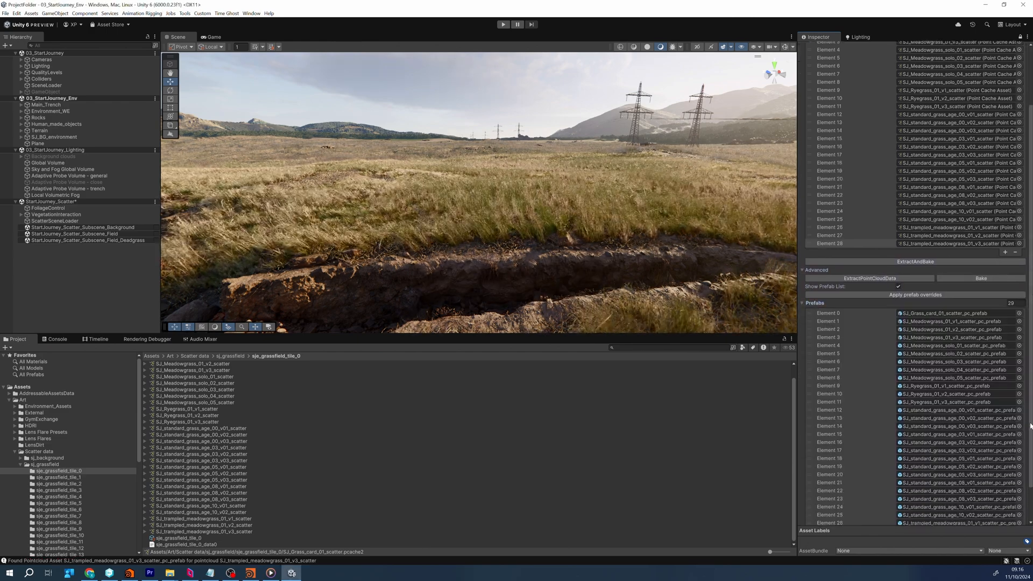
scroll("down", 3)
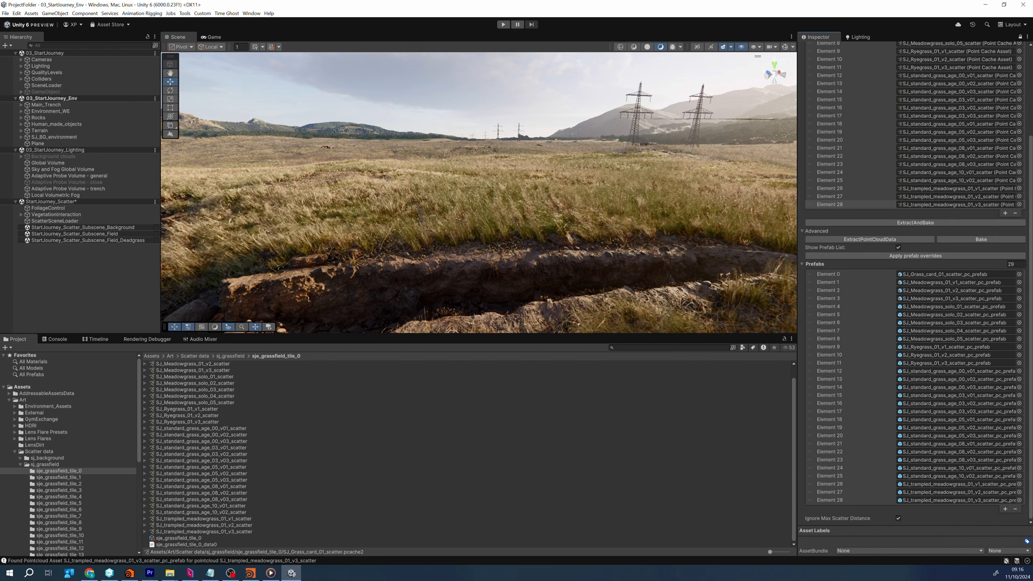
left_click(75, 104)
type("Grass")
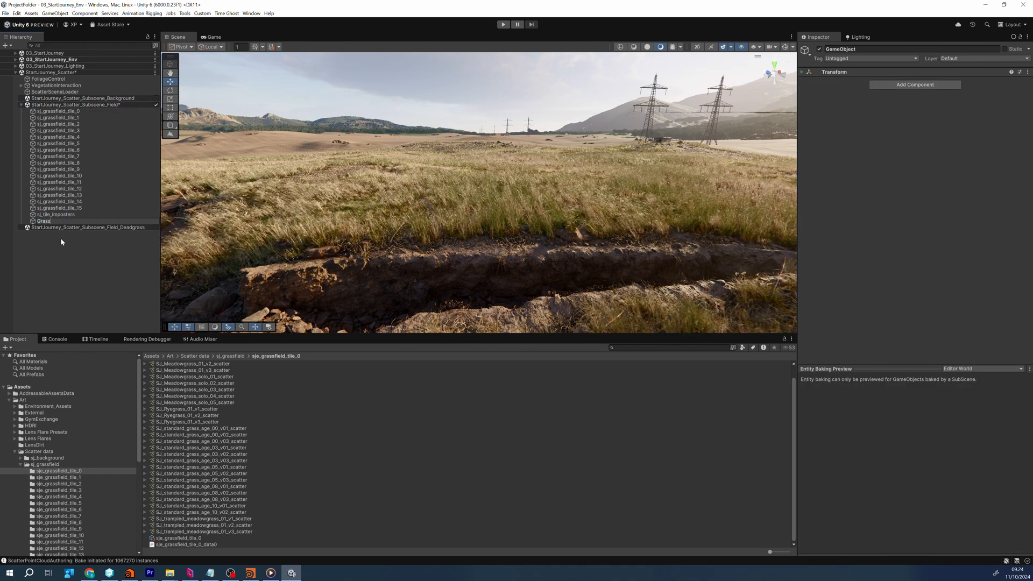
Add Scatter Point Cloud Authoring to Grass and assign its Point Cloud Asset slot.
left_click(44, 221)
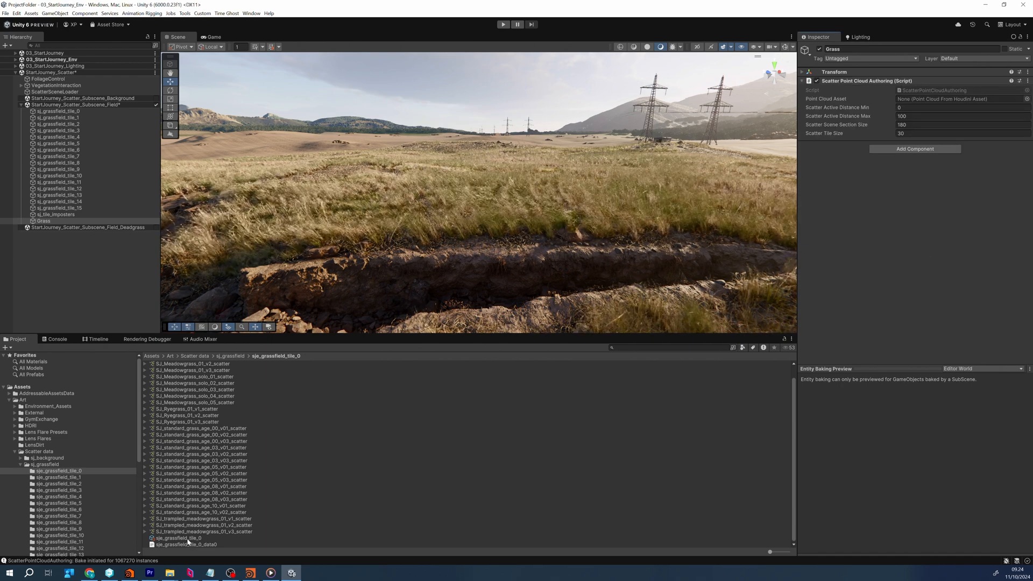
left_click(959, 98)
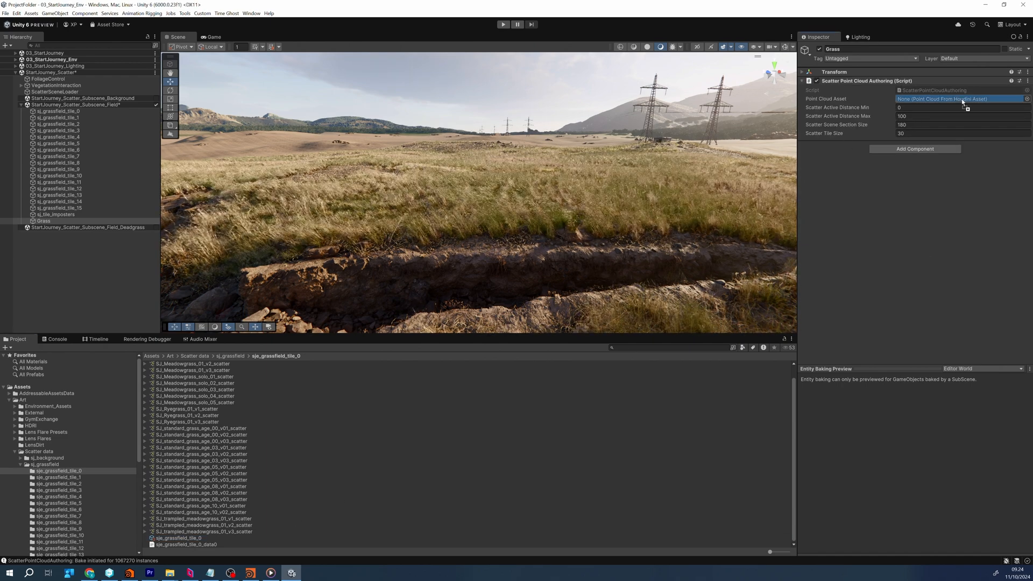
left_click(961, 98)
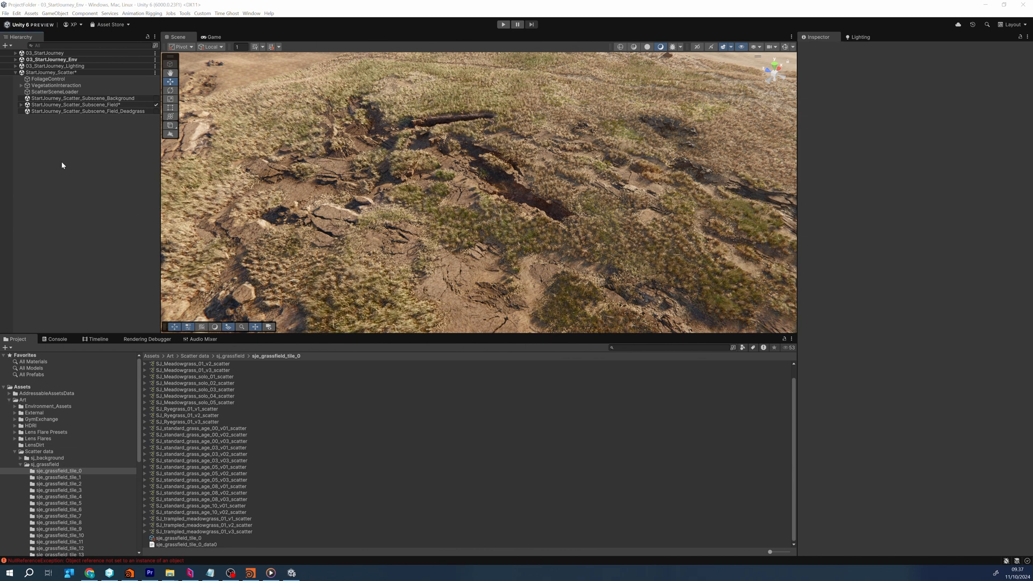
Expand the Field subscene and inspect sj_grassfield_tile_2, tile_5 and another tile's point cloud settings.
left_click(21, 105)
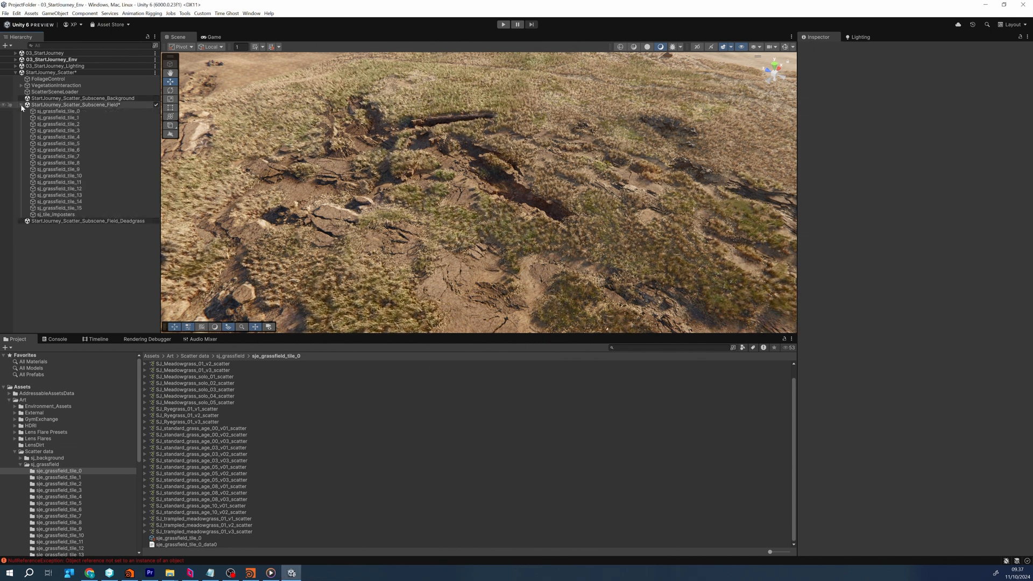
left_click(56, 110)
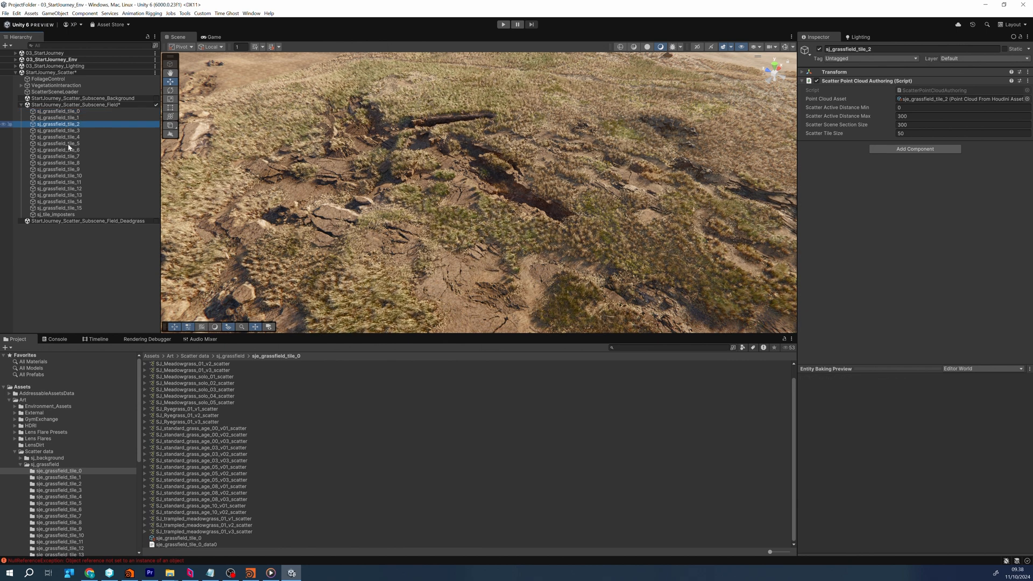
left_click(59, 143)
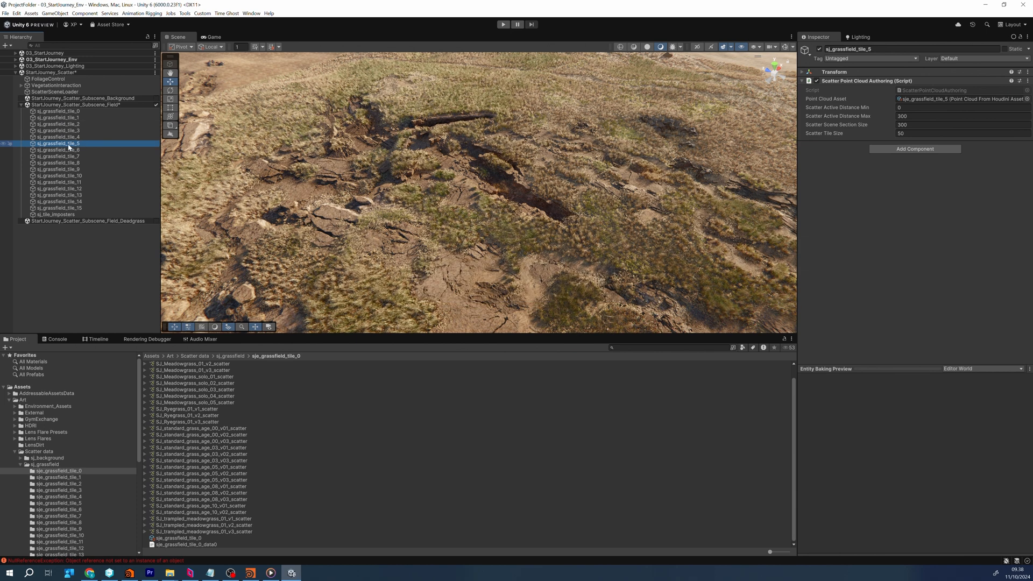
left_click(59, 169)
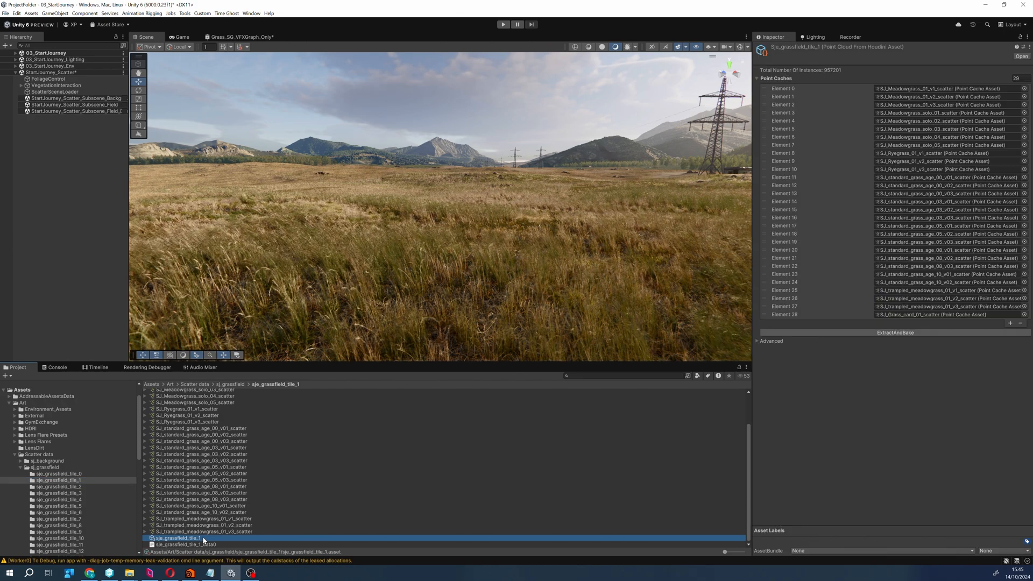
Enable Show Prefab List on sje_grassfield_tile_1 and ping the matching meadow grass prefab.
left_click(770, 341)
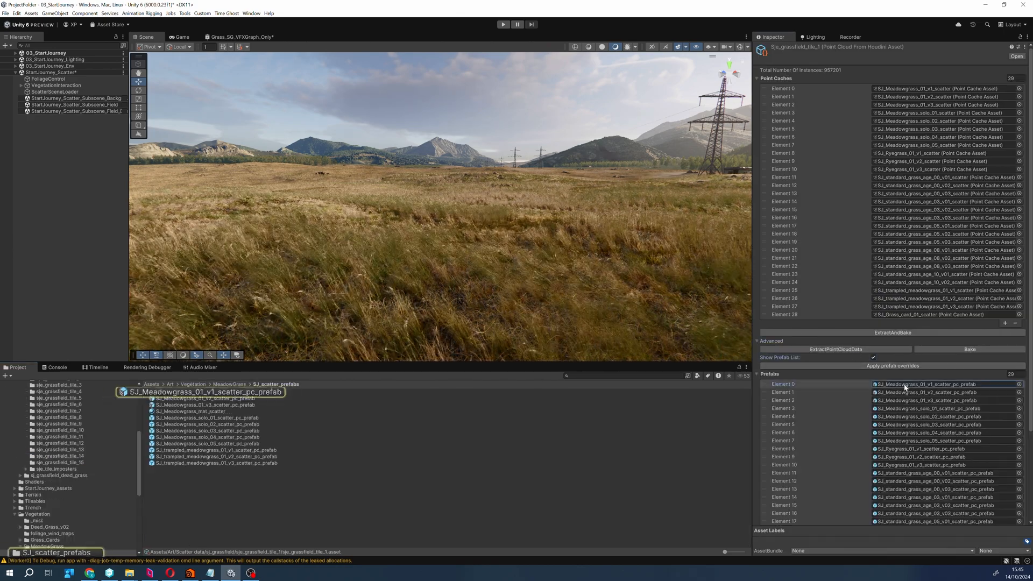
left_click(203, 392)
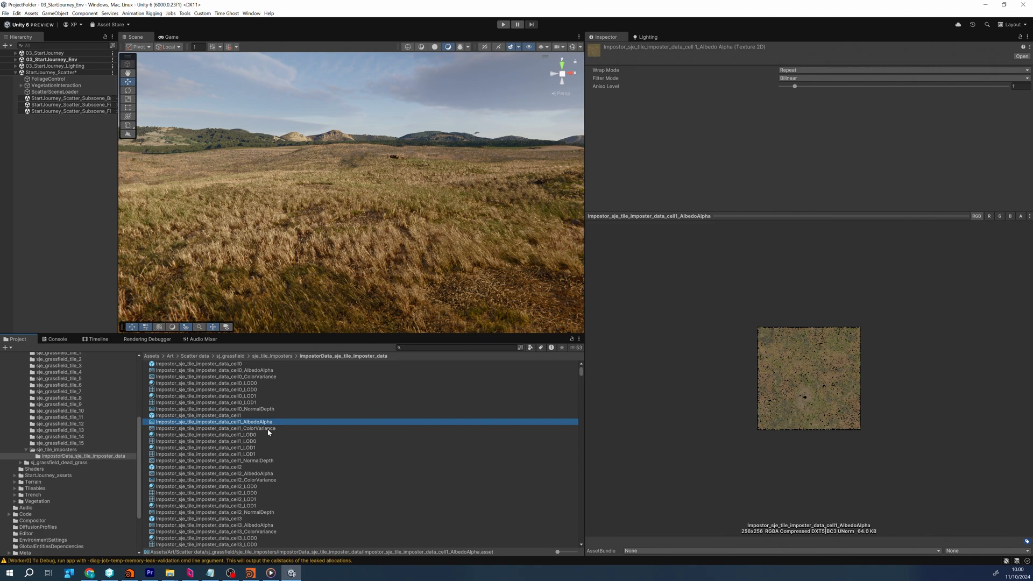
Preview the impostorData cell textures (cell0 colour variance) and cell1, 3, 4 and 5 impostor meshes.
left_click(213, 428)
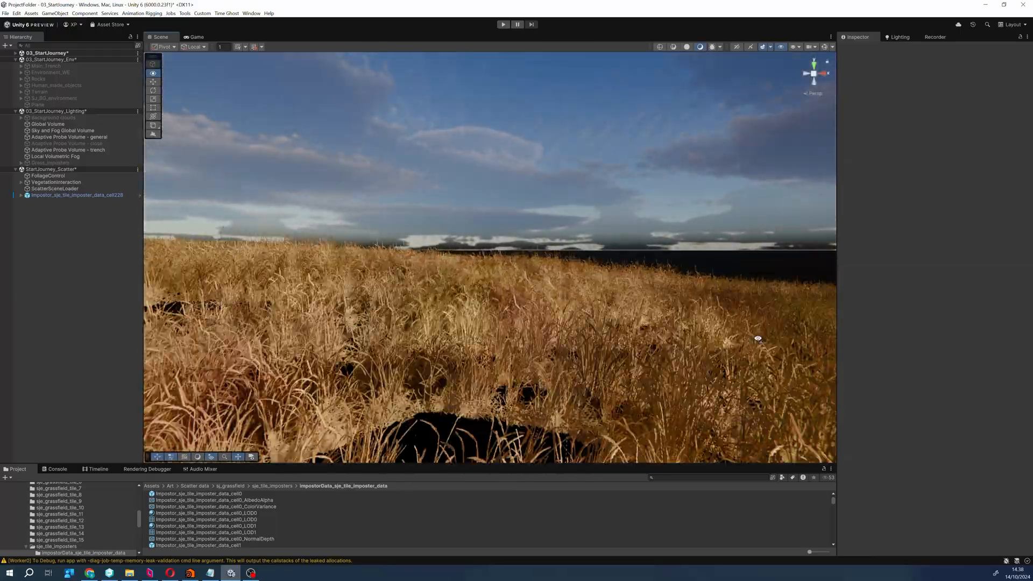
left_click(198, 363)
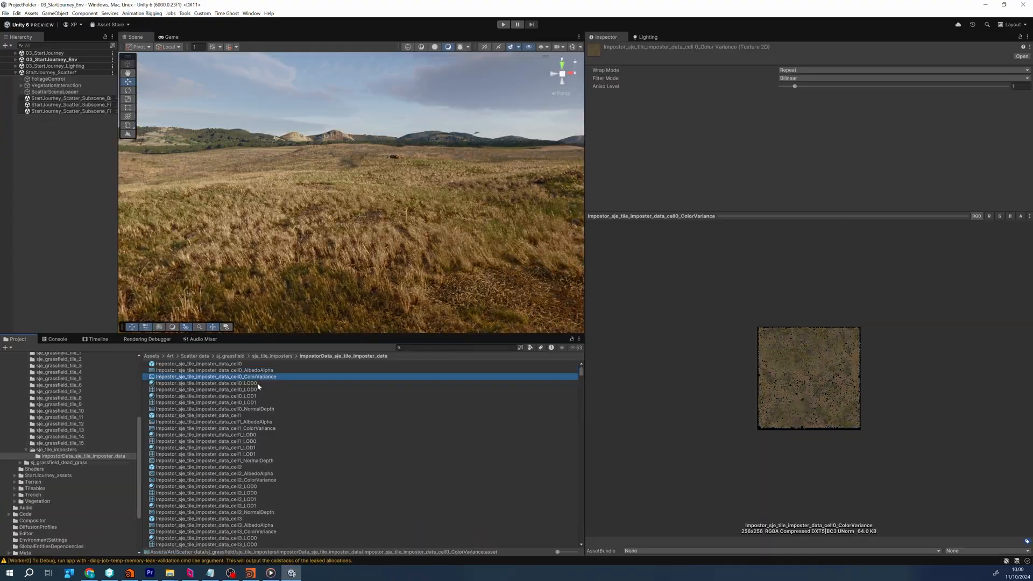
left_click(189, 415)
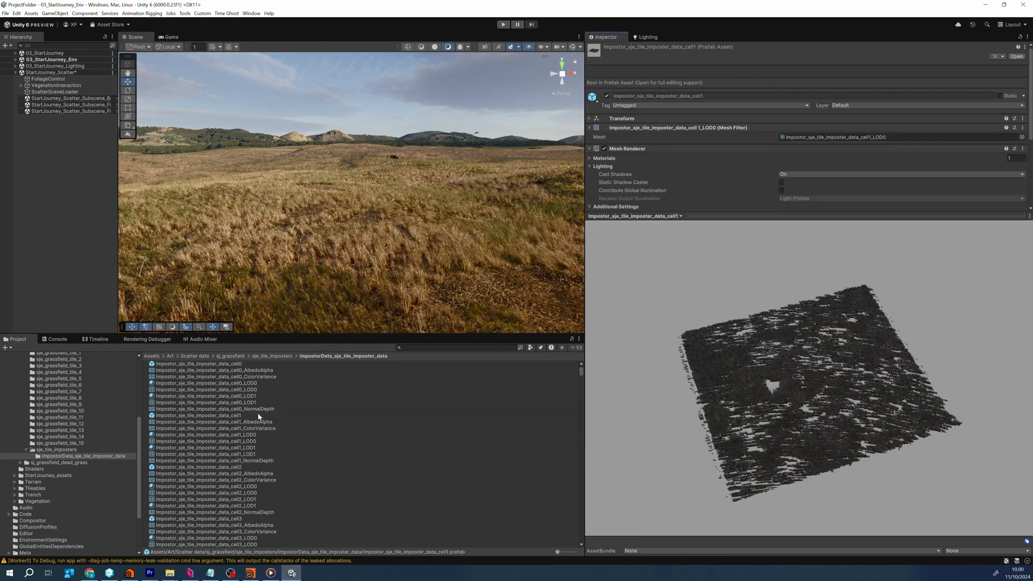
left_click(215, 422)
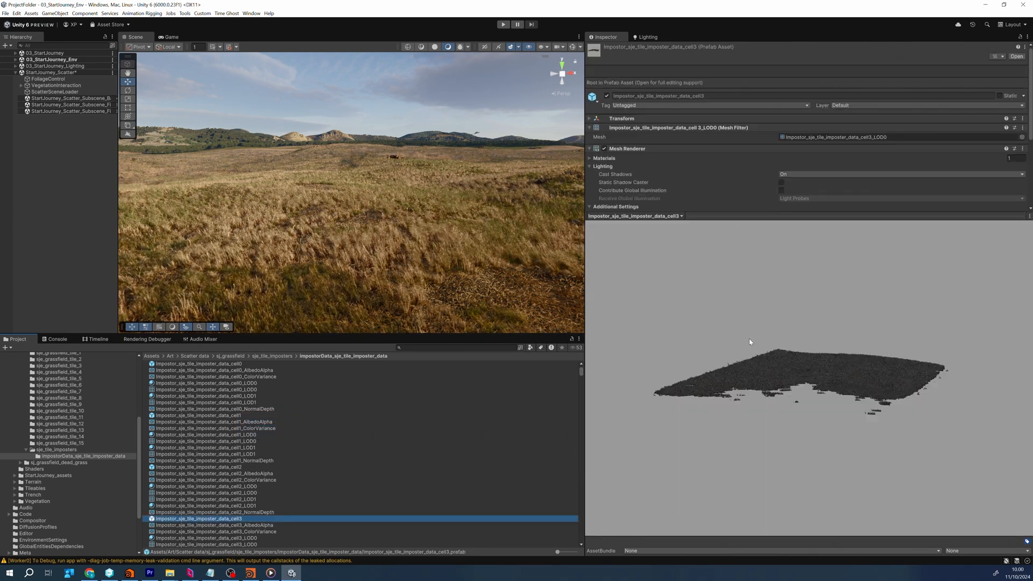
left_click(242, 473)
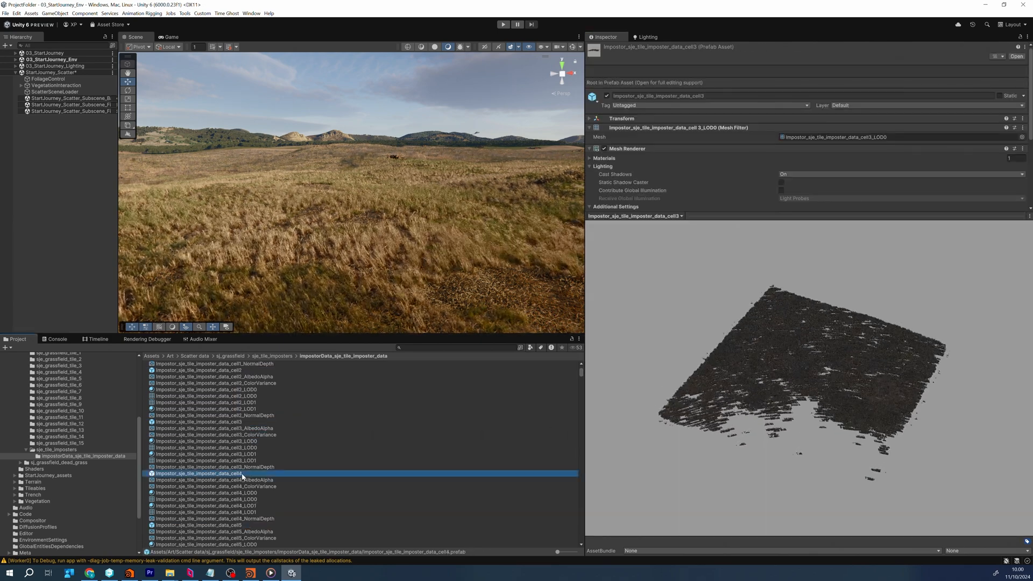
left_click(196, 525)
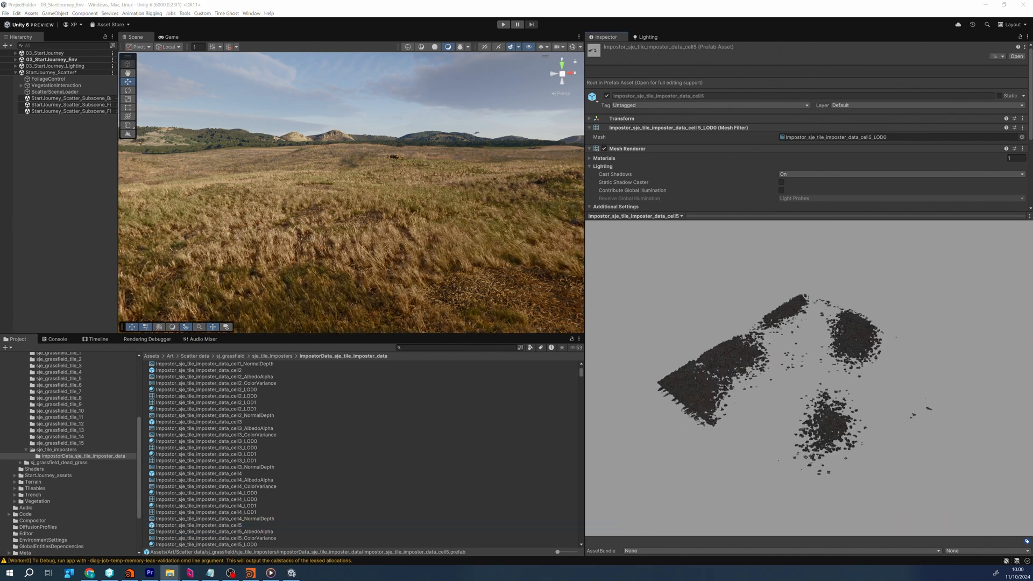
left_click(48, 79)
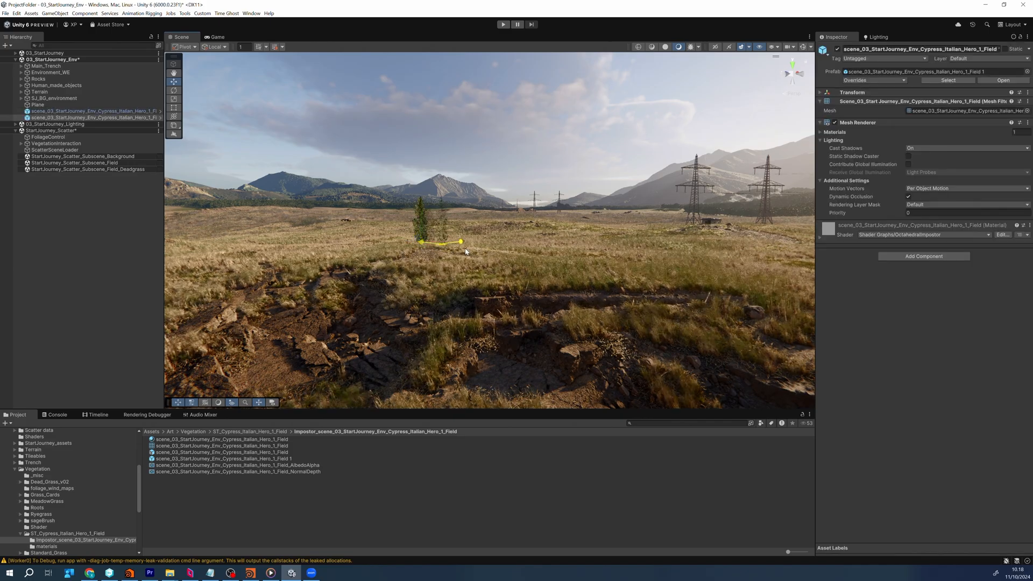
Select the cypress impostor in the field and view its Mesh Renderer and OctahedralImpostor material.
left_click(47, 79)
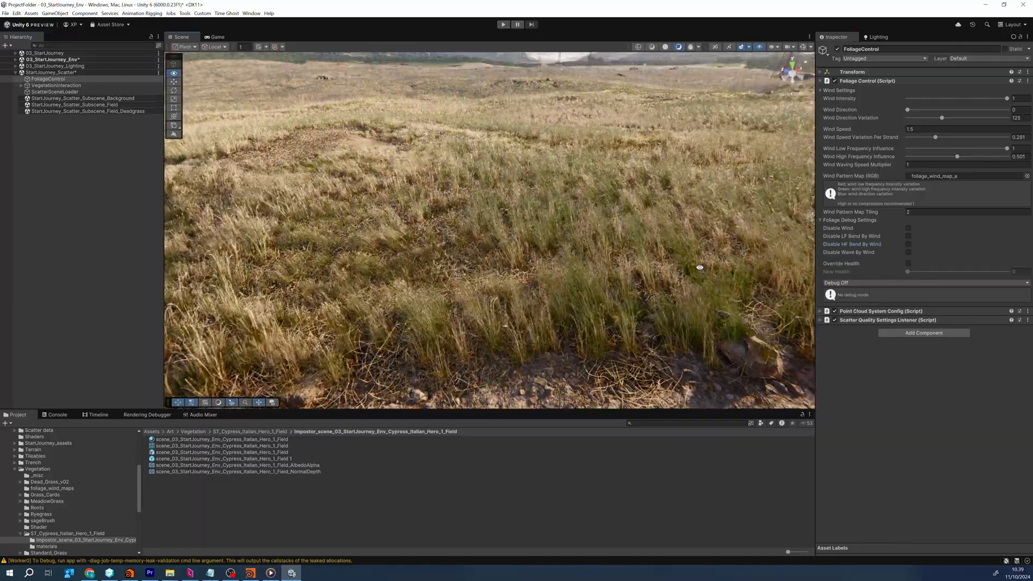
Select FoliageControl and review its wind intensity, direction, speed and pattern map settings.
left_click(909, 263)
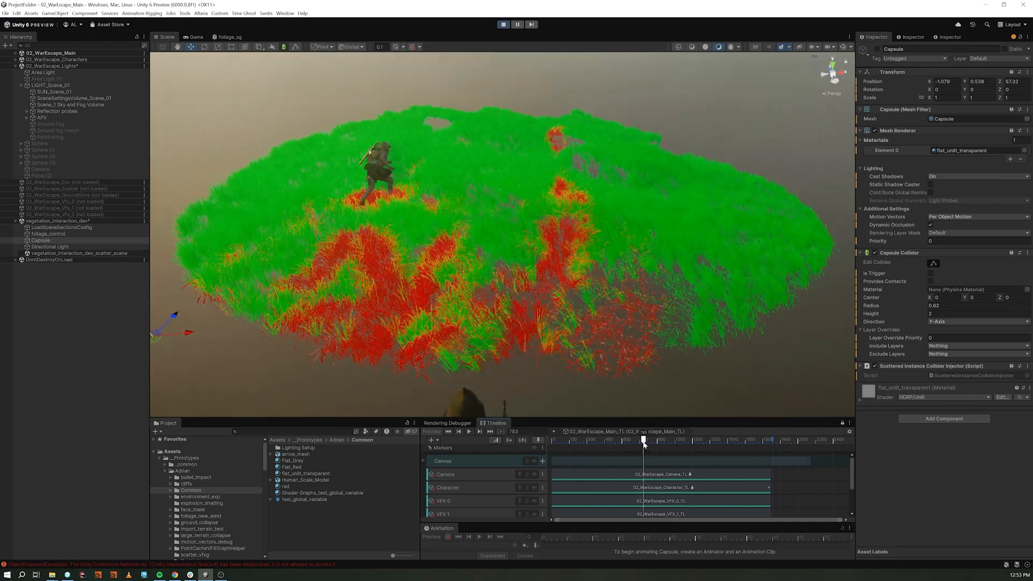
Select the Capsule carrying the Scattered Instance Collider Injector in the WarEscape prototype scene.
left_click(48, 234)
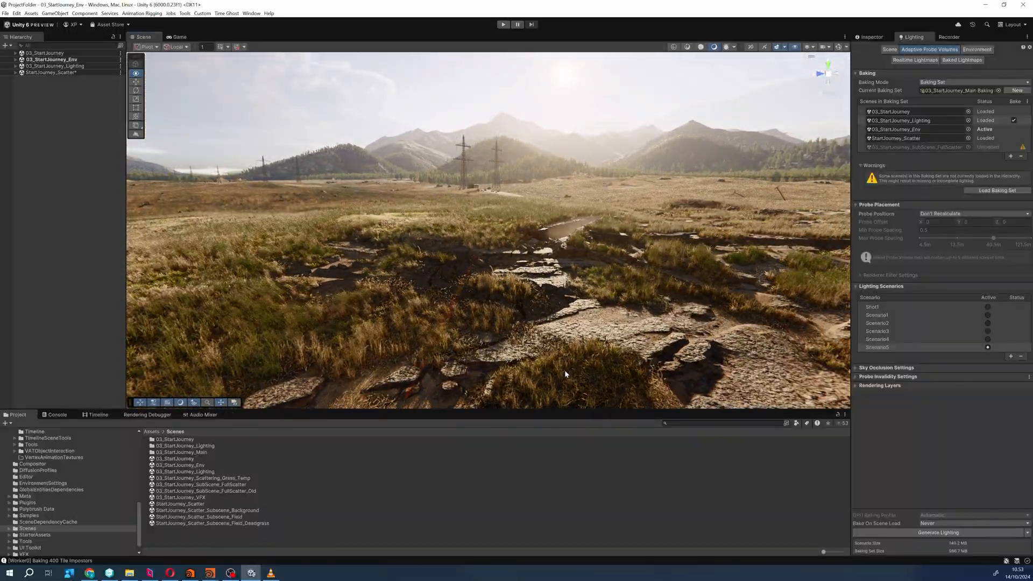
Enable Display Probes under Probe Volumes in the Rendering Debugger to show the baked probe grid.
left_click(148, 415)
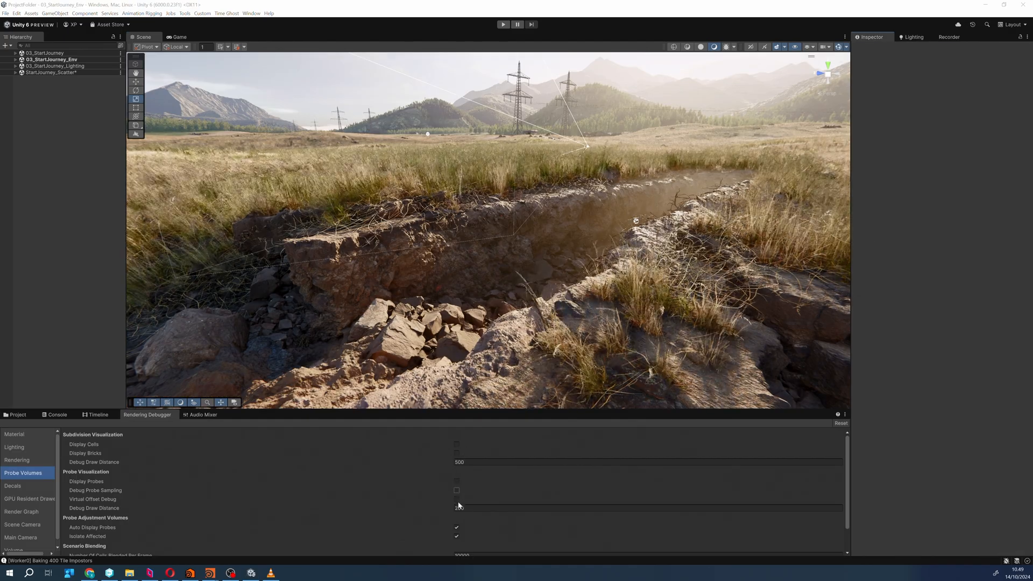
left_click(456, 481)
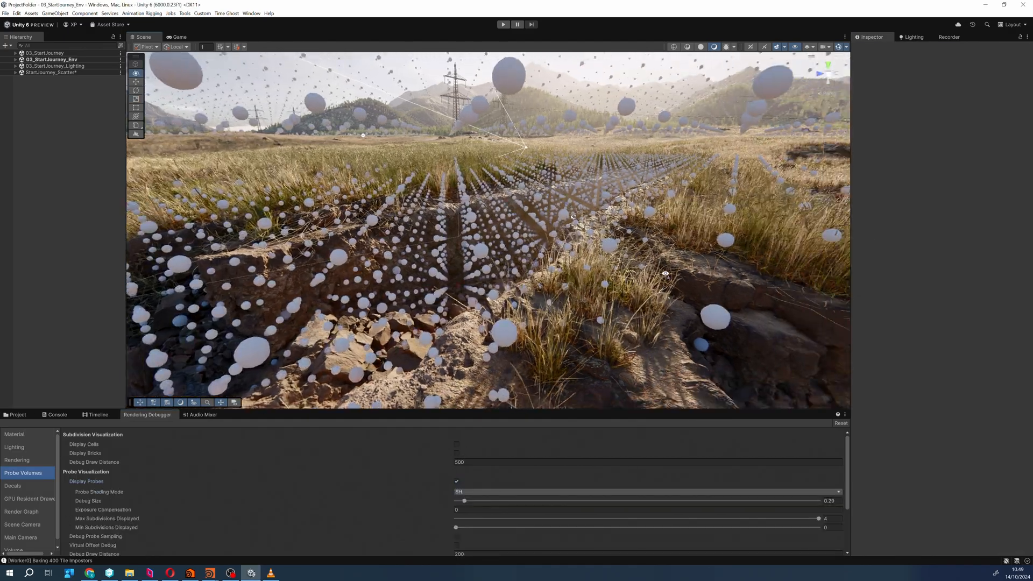